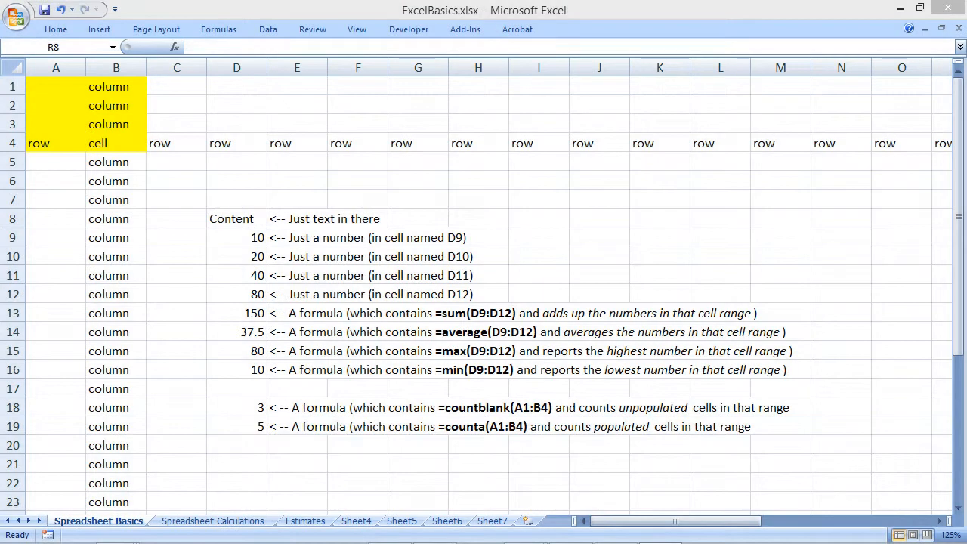
click(115, 66)
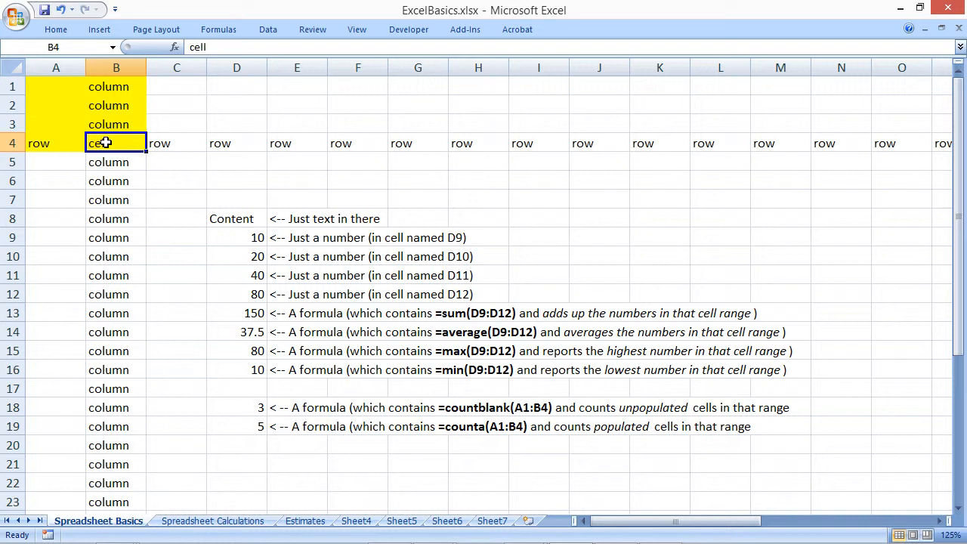
click(236, 217)
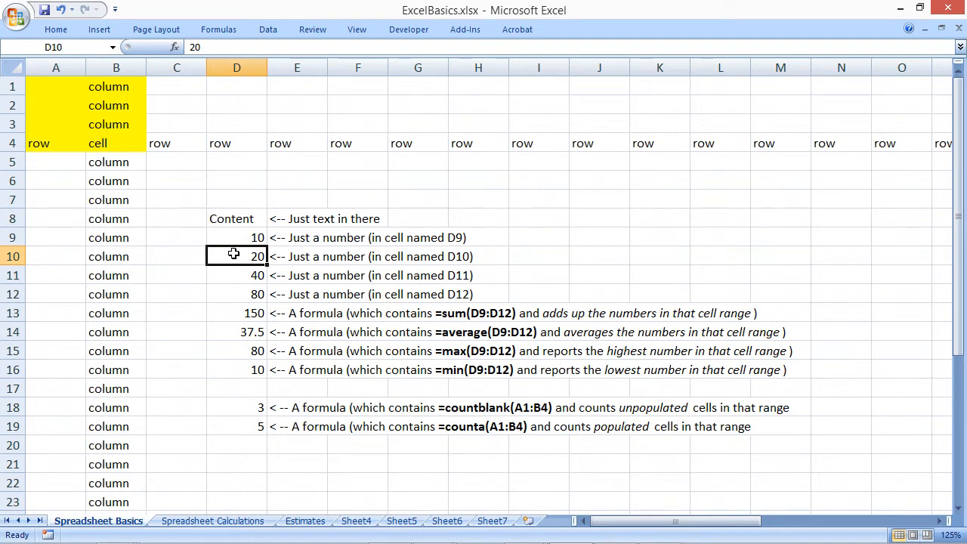
click(236, 275)
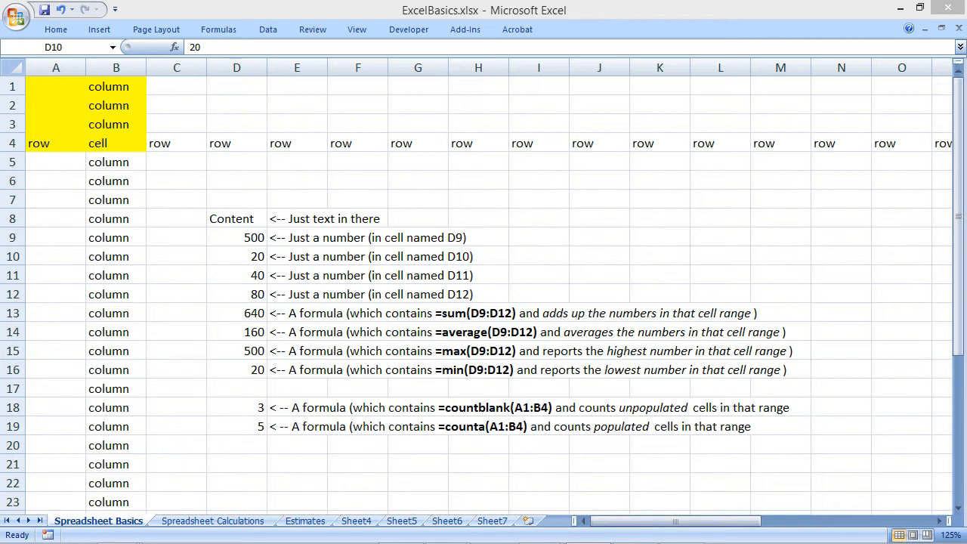
drag(236, 313, 236, 369)
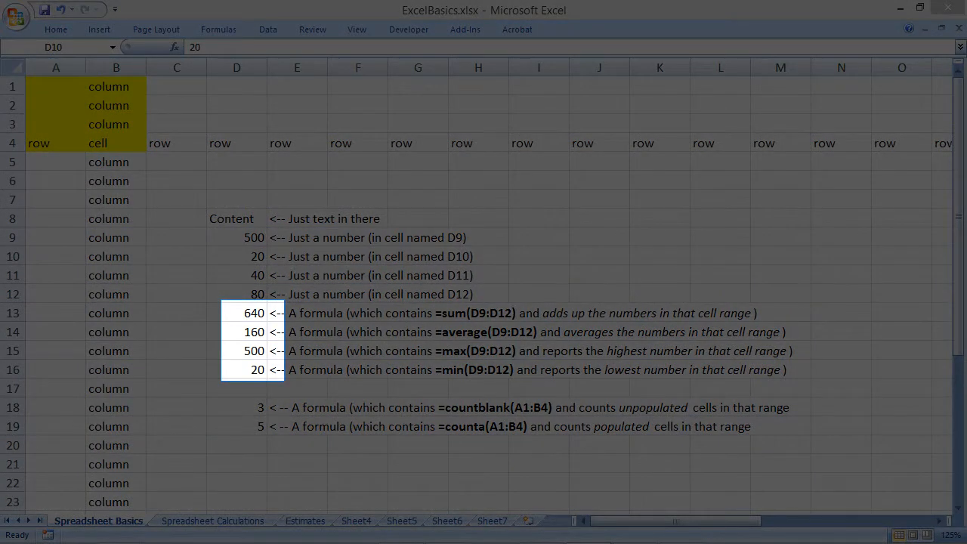